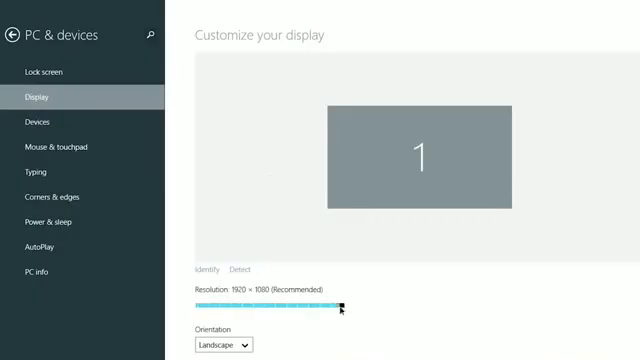
Try the Resolution slider on the Display page, which recommends 1920 × 1080
left_click_drag(344, 308, 228, 304)
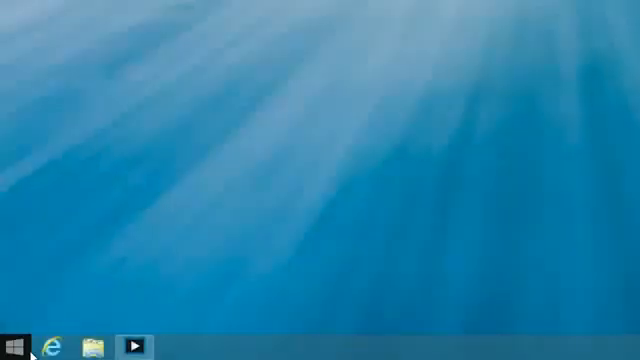
Show the Start button's quick-access menu listing system tools such as Control Panel
right_click(12, 338)
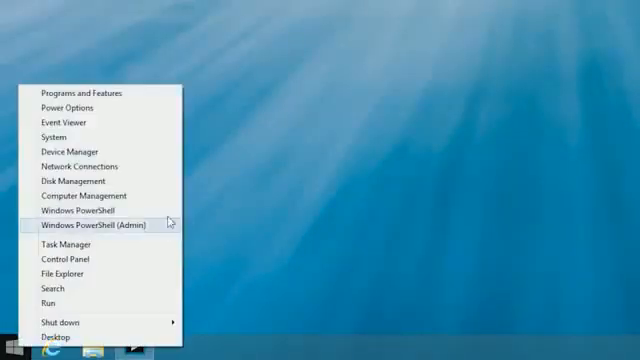
mouse_move(70, 180)
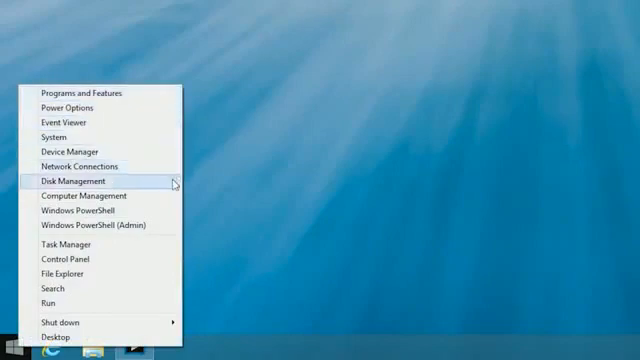
mouse_move(164, 320)
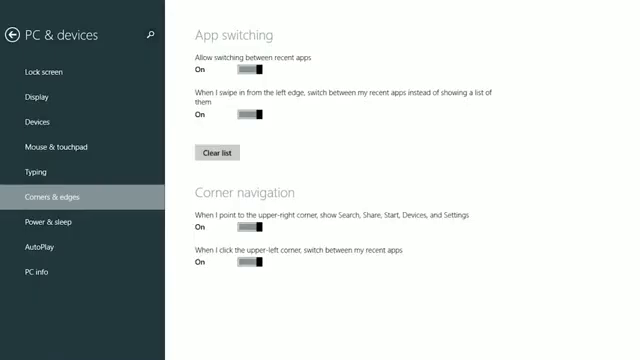
Switch off the upper-right charms corner and the upper-left recent-apps corner
left_click(248, 262)
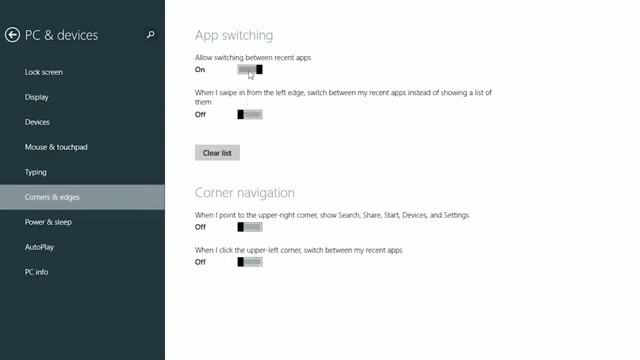
left_click(252, 70)
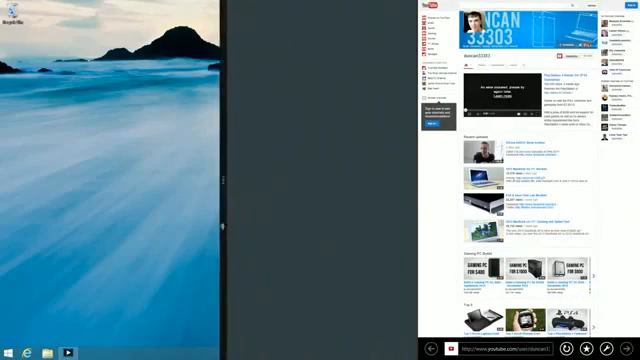
Scroll the snapped web page while the desktop and Internet Explorer share the screen
scroll("down", 3)
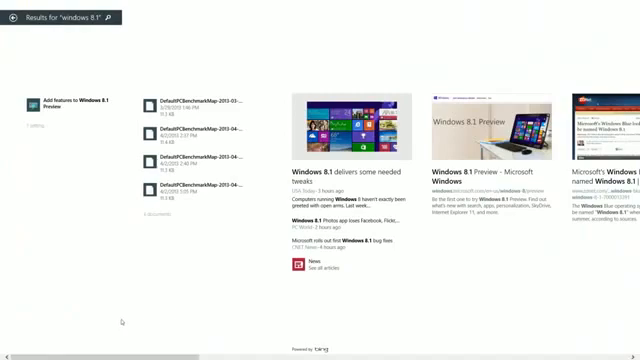
scroll("right", 3)
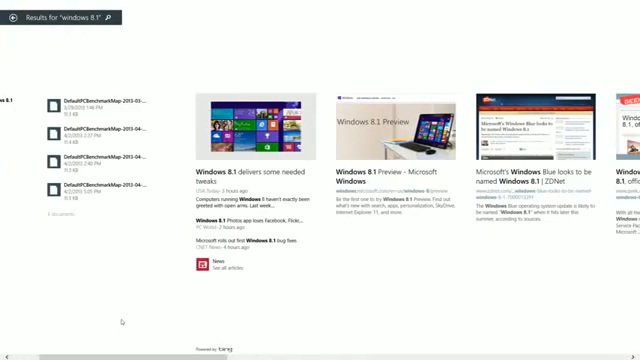
type("duncan33303")
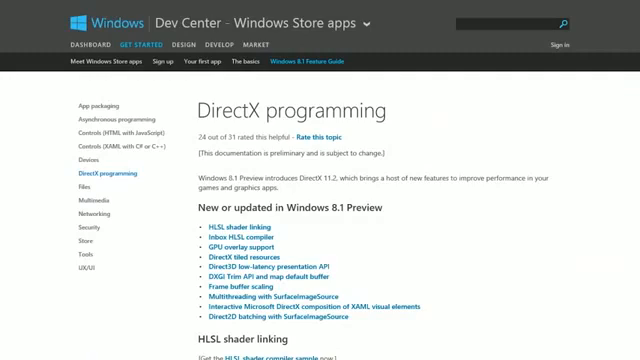
Scroll down the DirectX article to the HLSL compiler and GPU overlay support sections
scroll("down", 3)
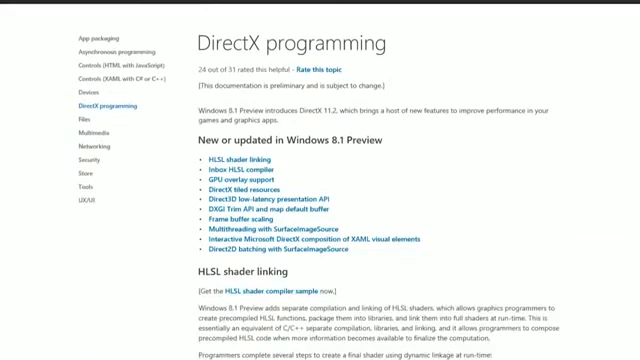
scroll("down", 3)
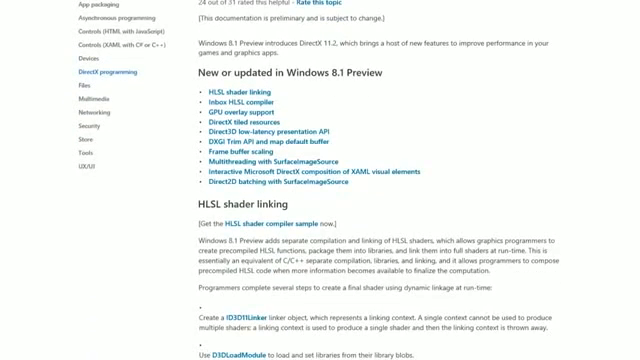
scroll("down", 3)
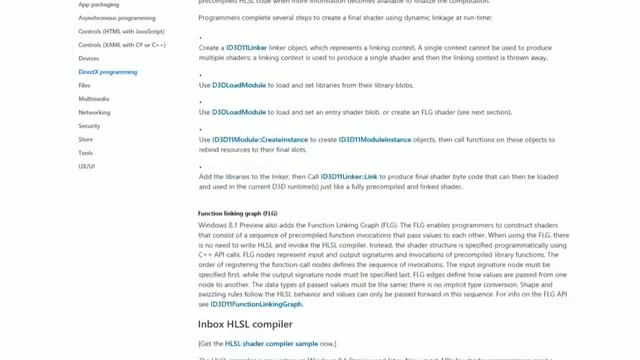
scroll("down", 3)
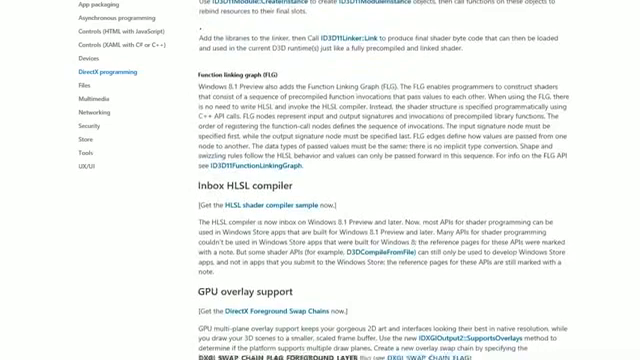